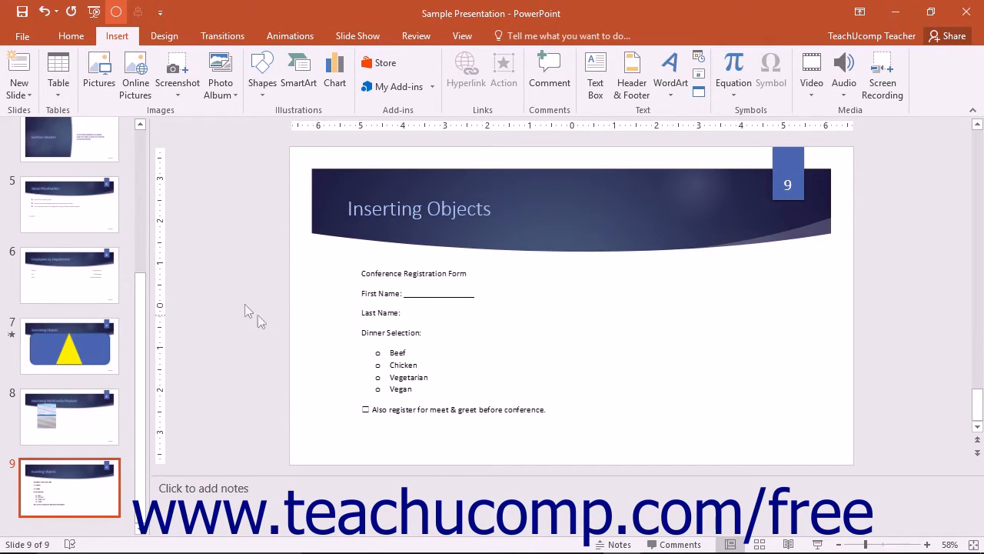
Go to the File menu to reach the presentation's Info page.
click(22, 35)
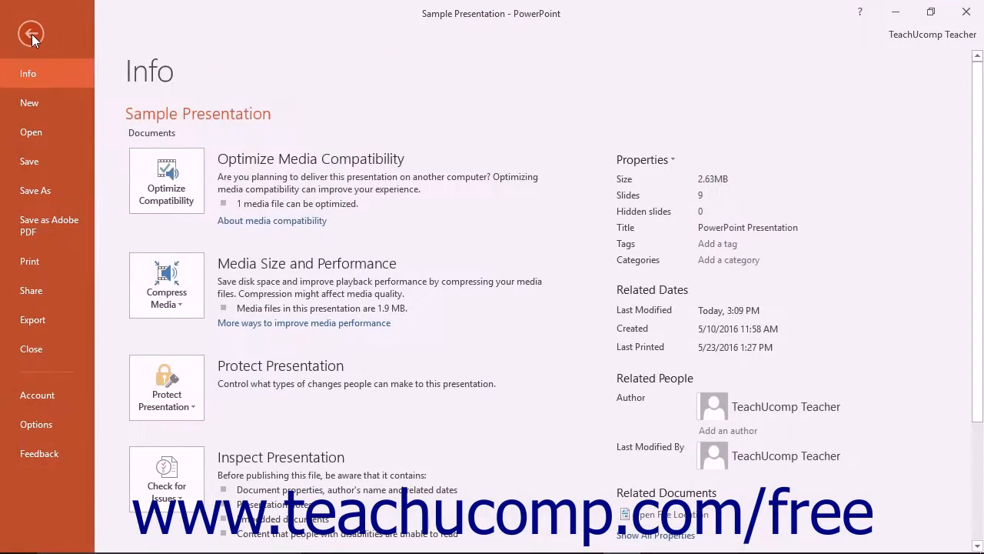
mouse_move(35, 424)
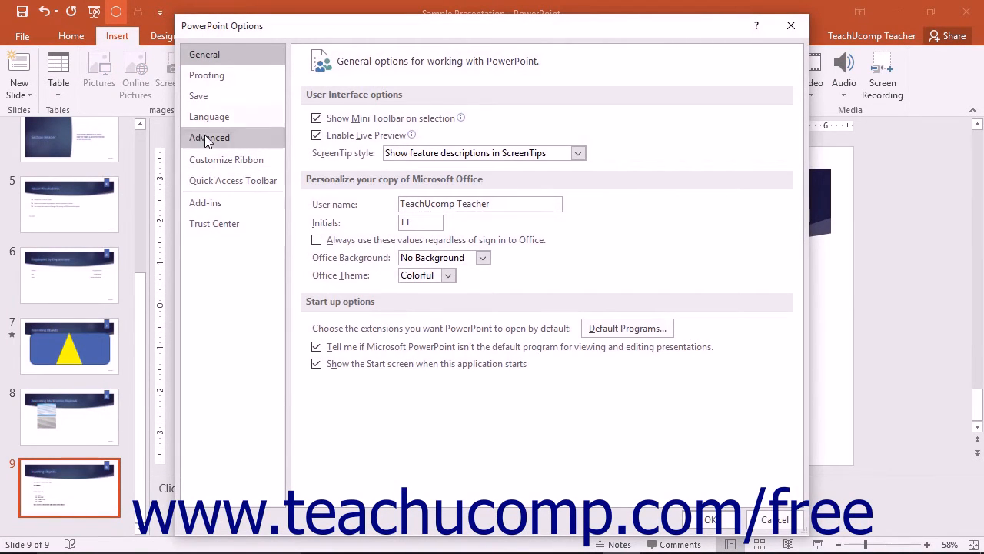
click(206, 74)
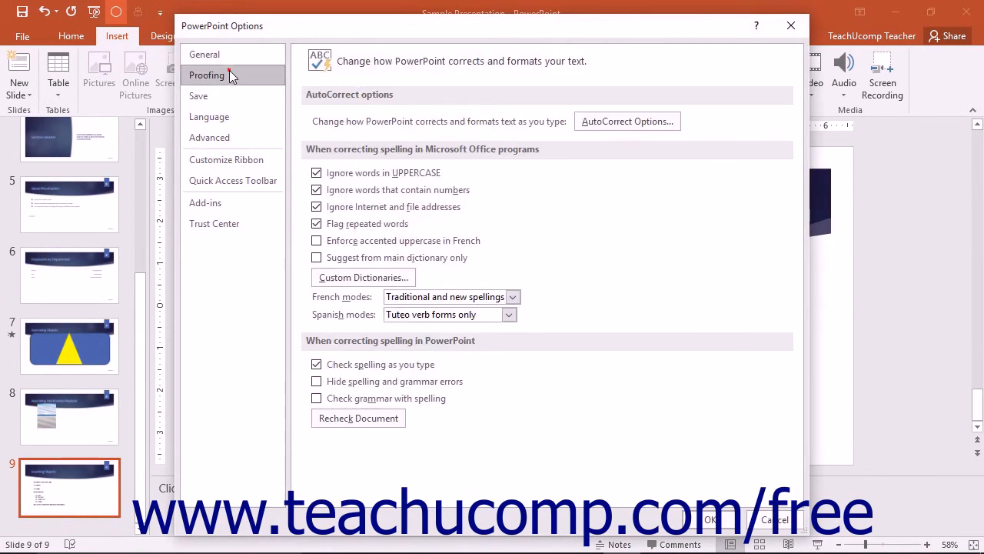
mouse_move(239, 80)
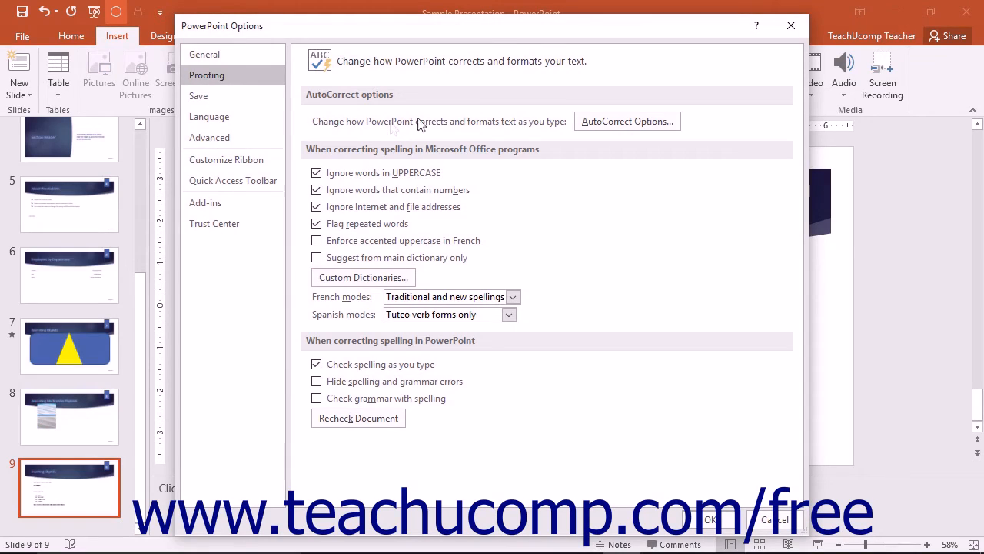
click(203, 54)
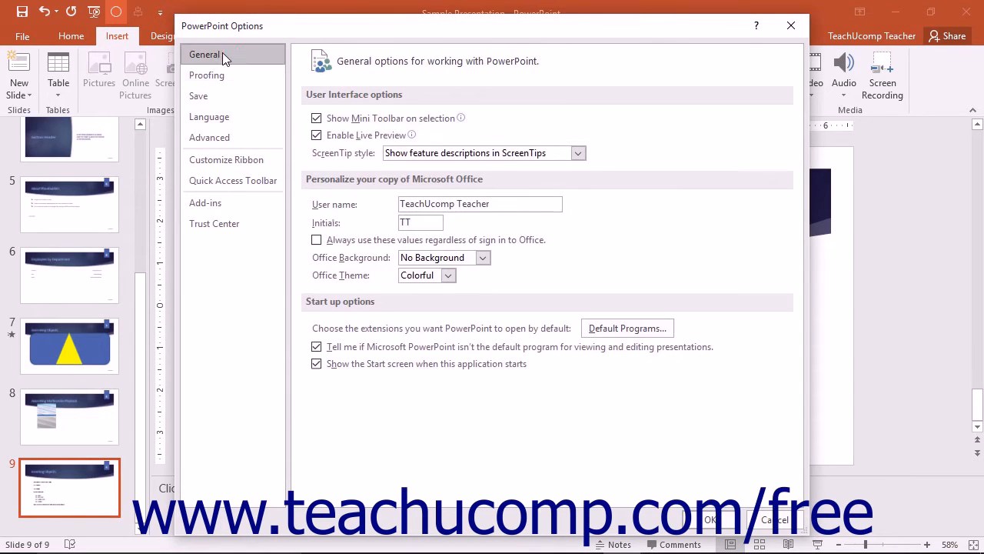
mouse_move(234, 63)
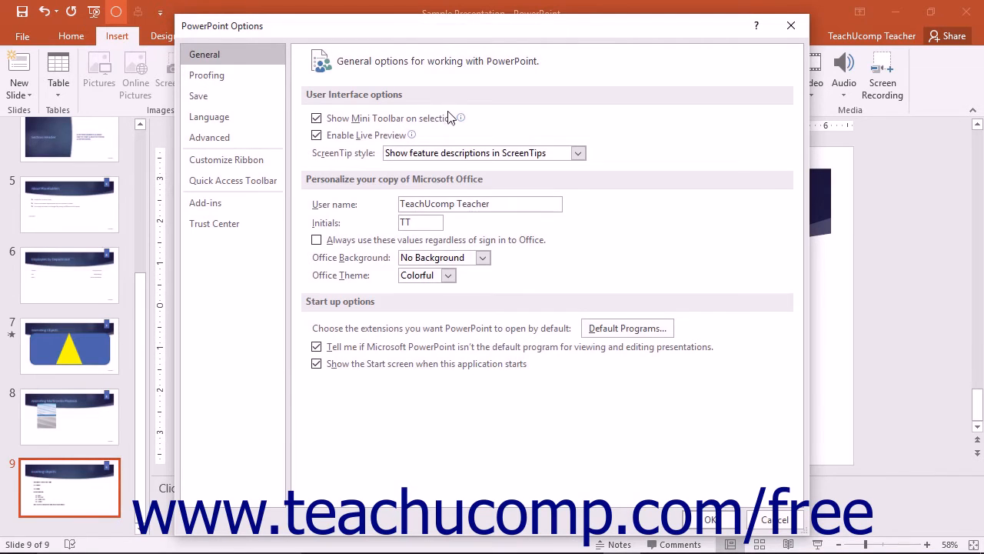
mouse_move(461, 117)
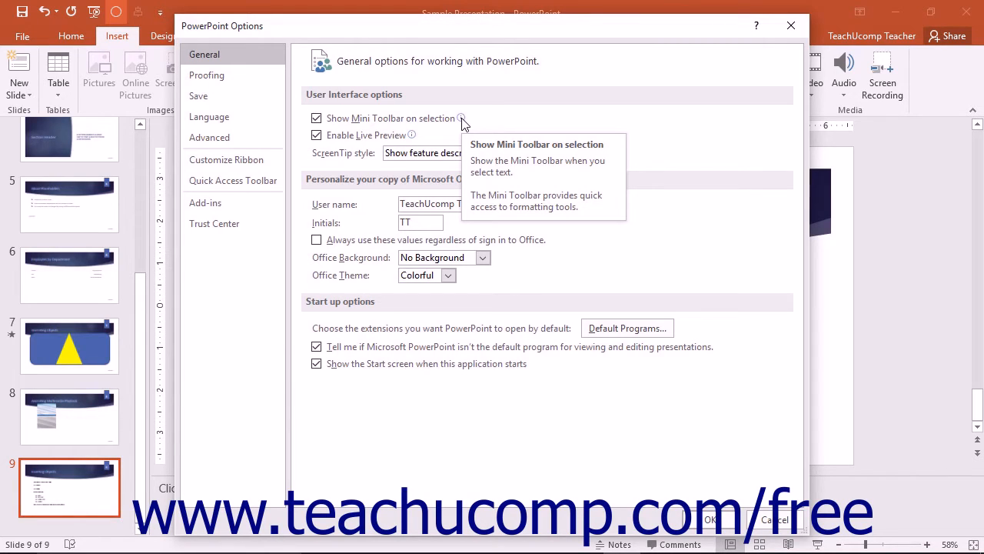
mouse_move(412, 139)
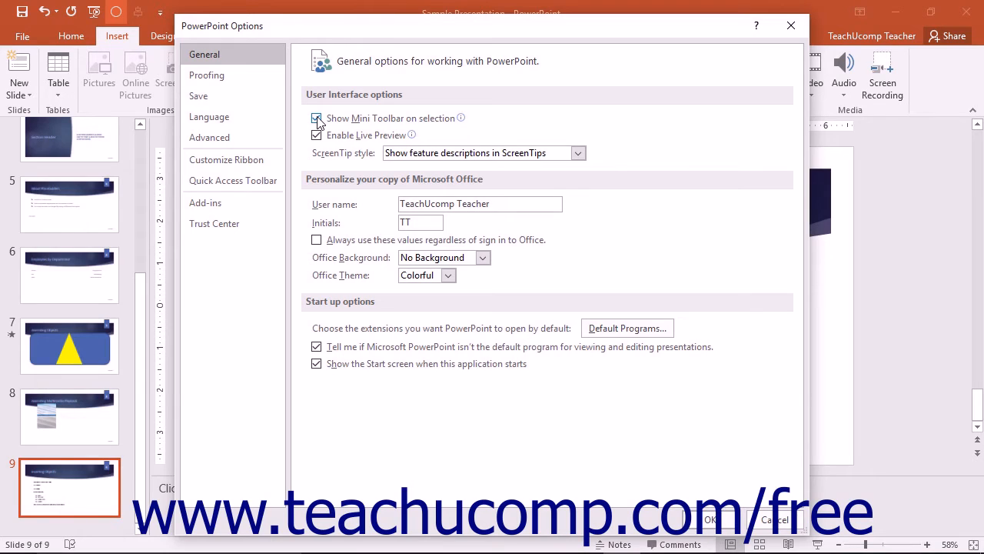
click(317, 117)
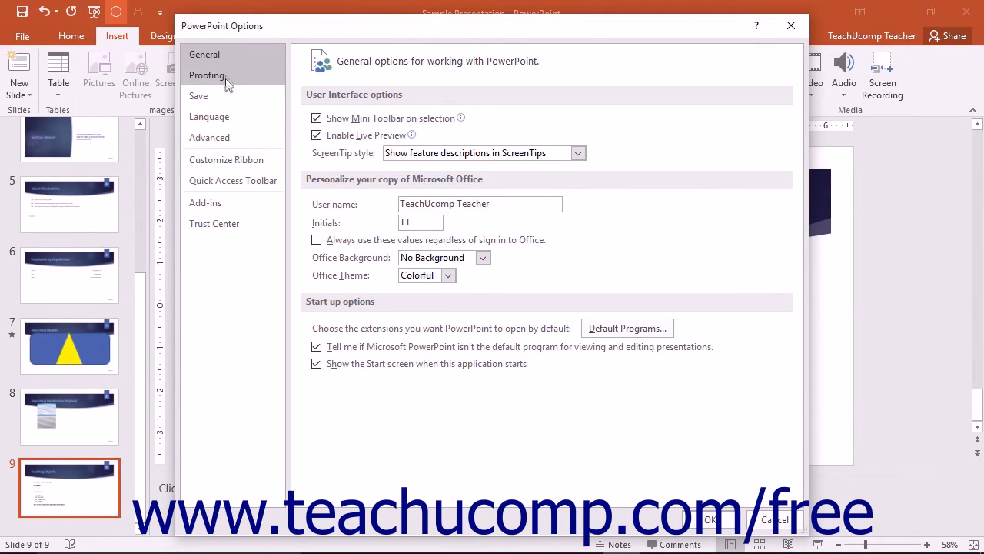
Review the Proofing options, then move to the Save category.
click(206, 74)
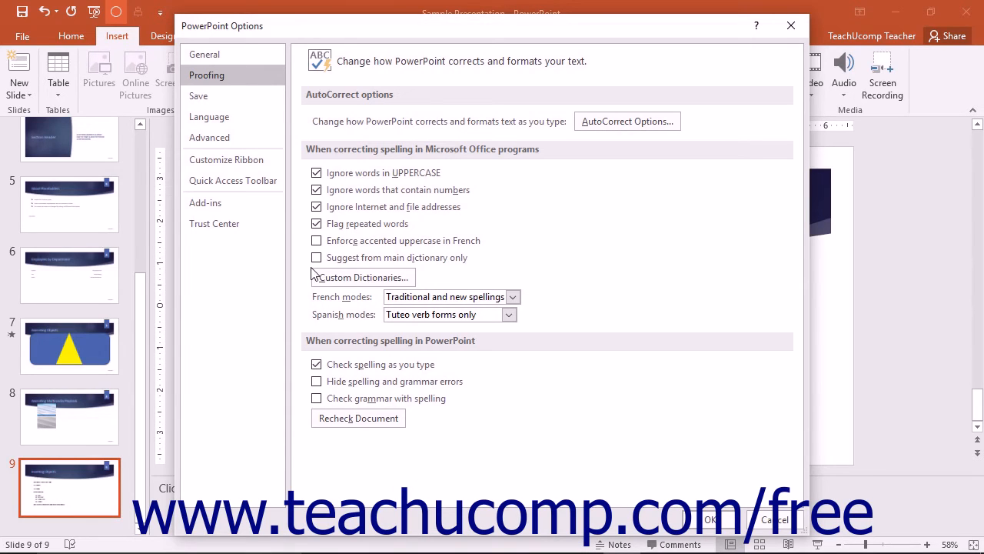
click(198, 96)
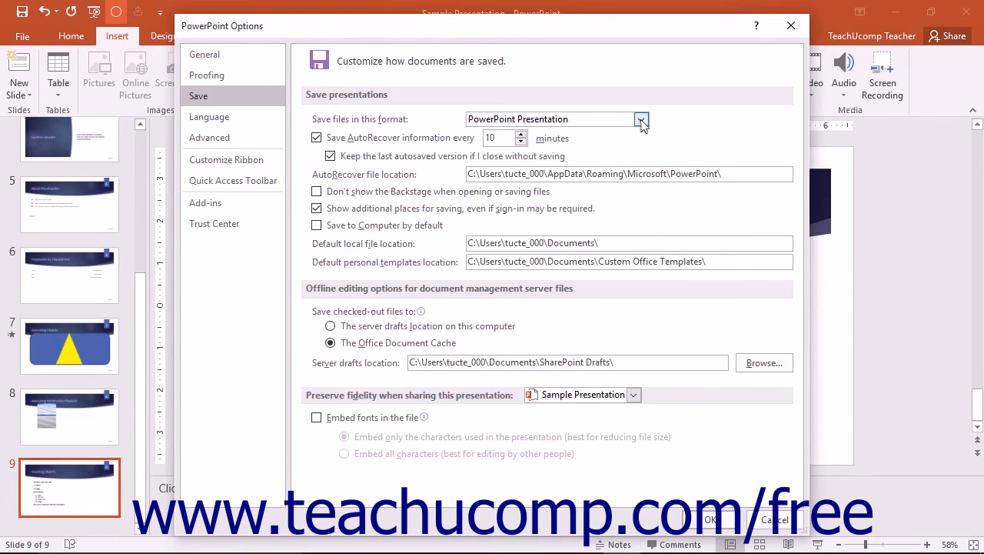
Keep PowerPoint Presentation as the default save format after reviewing the format list.
click(643, 120)
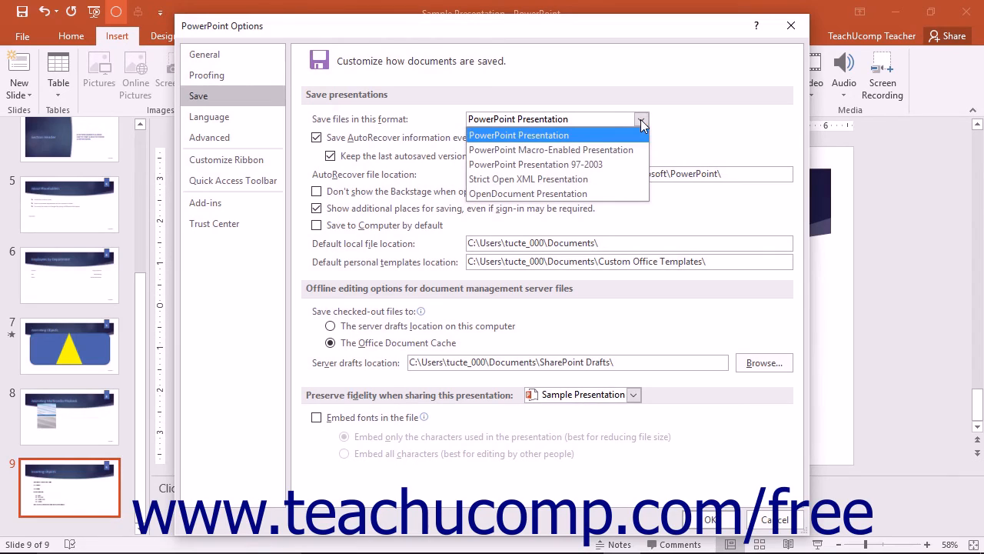
click(519, 135)
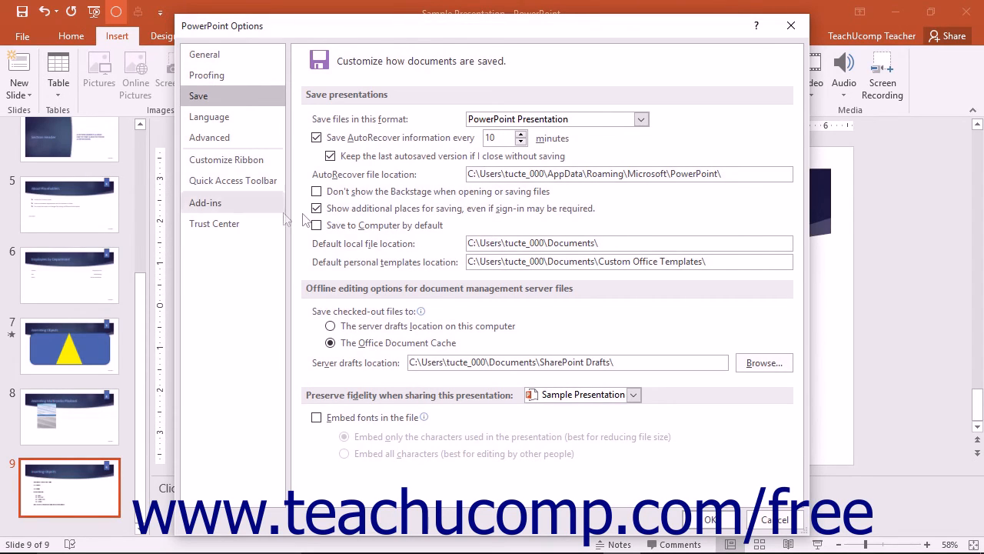
In Advanced options, toggle 'Show menu on right mouse click' off and back on, then confirm with OK.
click(209, 136)
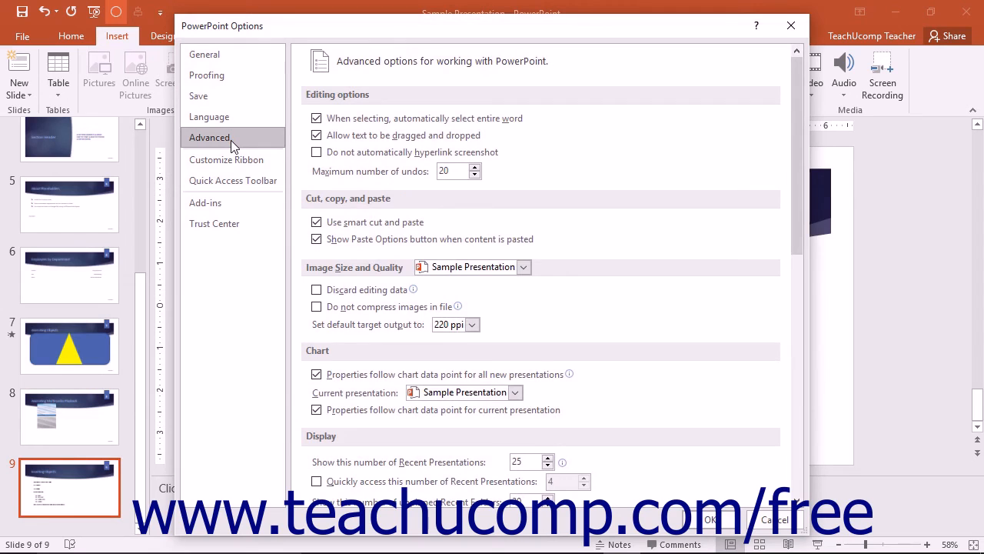
mouse_move(699, 218)
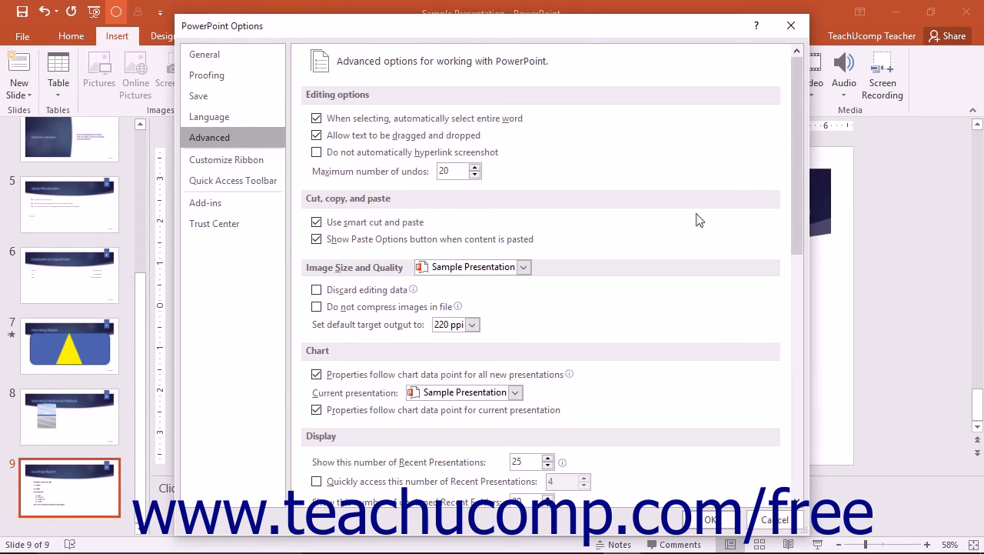
scroll(down, 3)
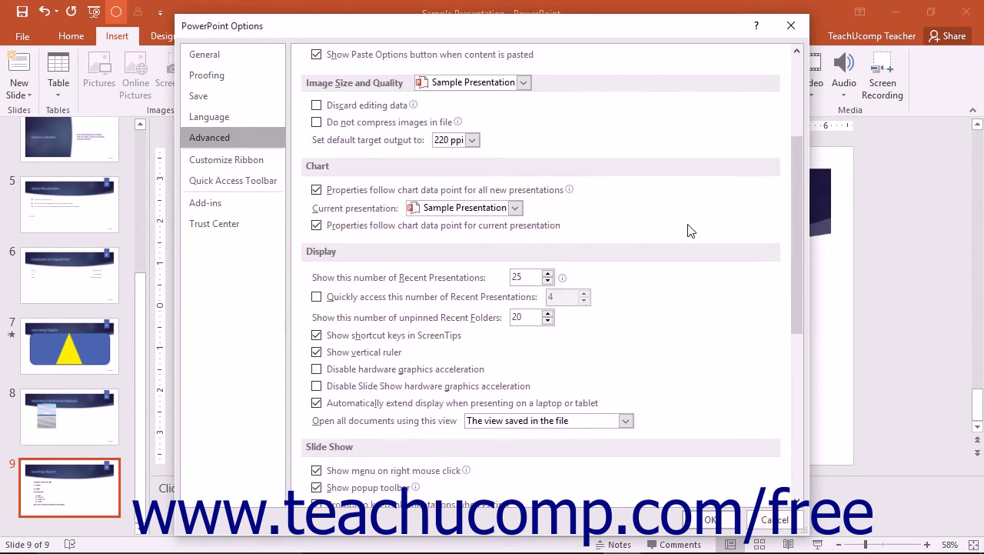
scroll(down, 3)
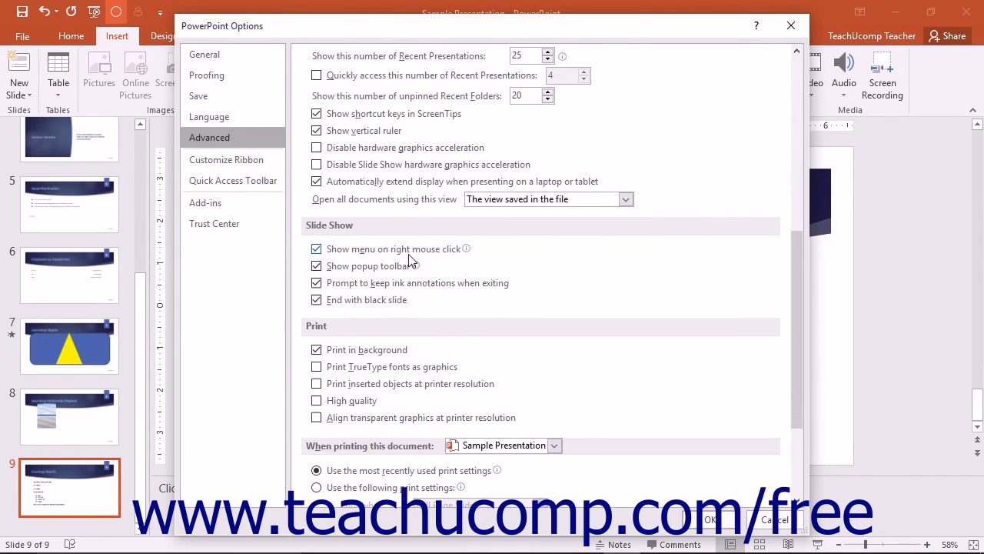
click(317, 249)
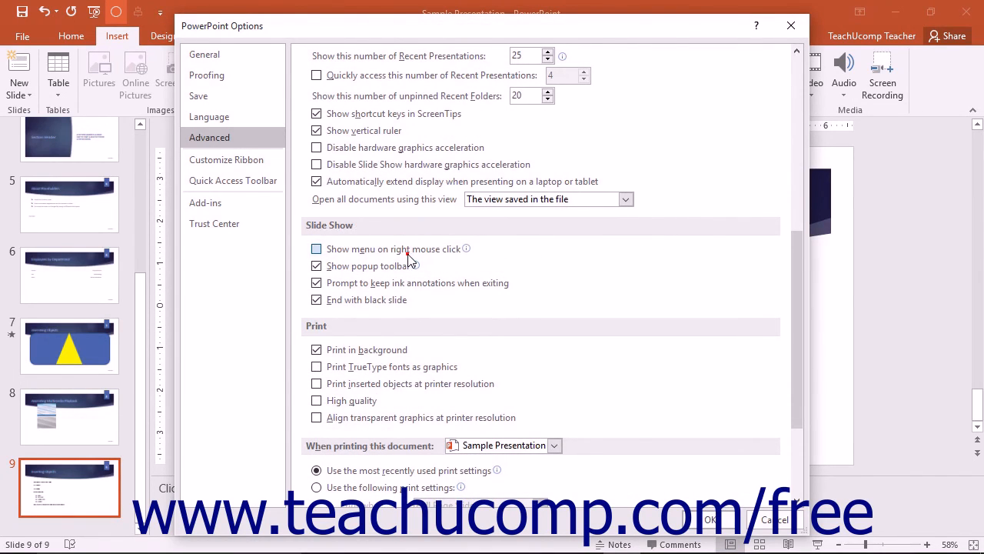
click(316, 249)
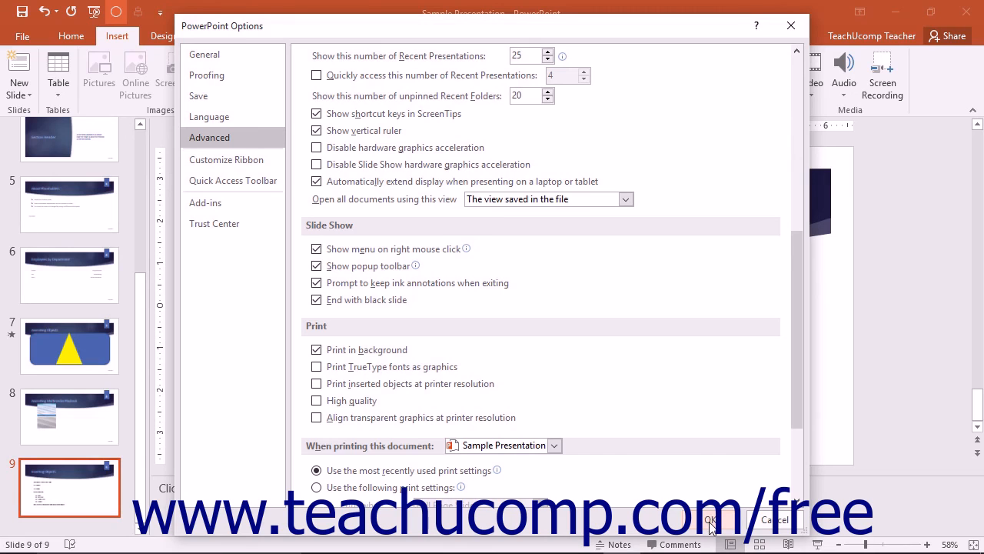
click(709, 520)
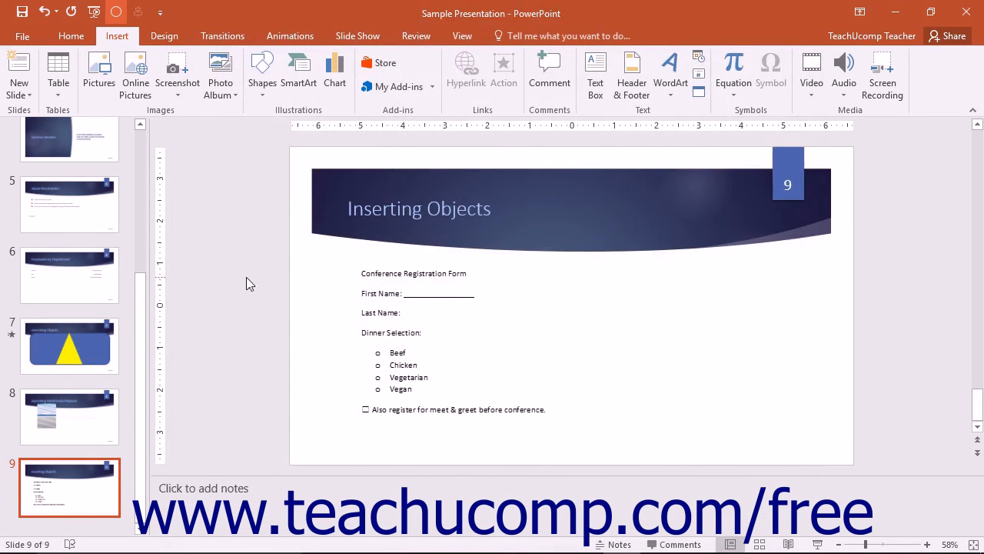